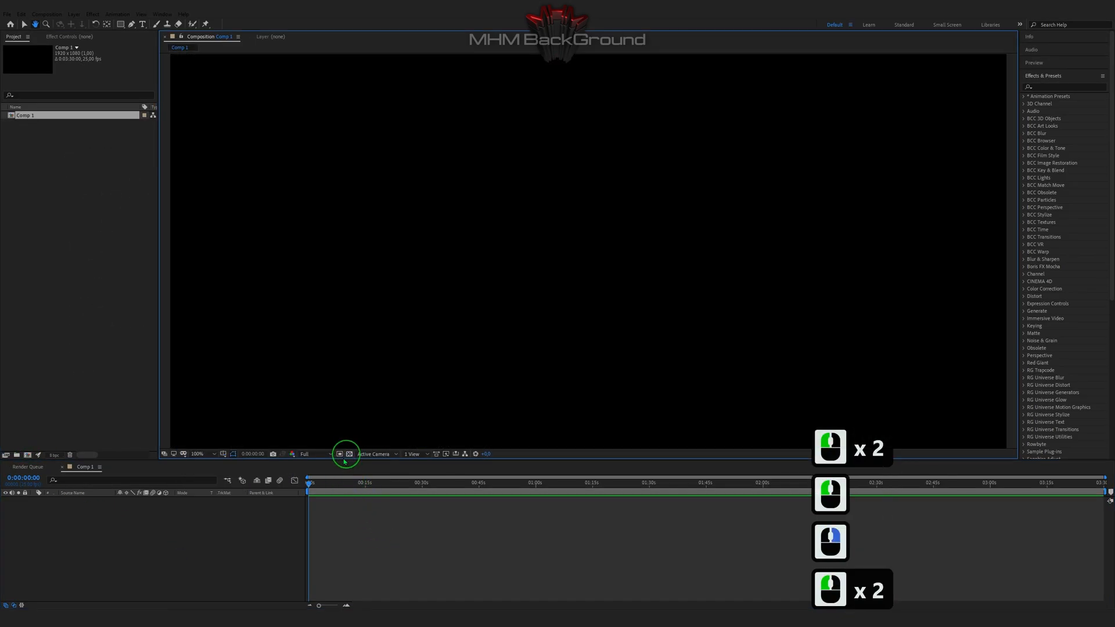
# Step: Add a new solid layer to the empty Comp 1 composition
pyautogui.rightClick(345, 454)
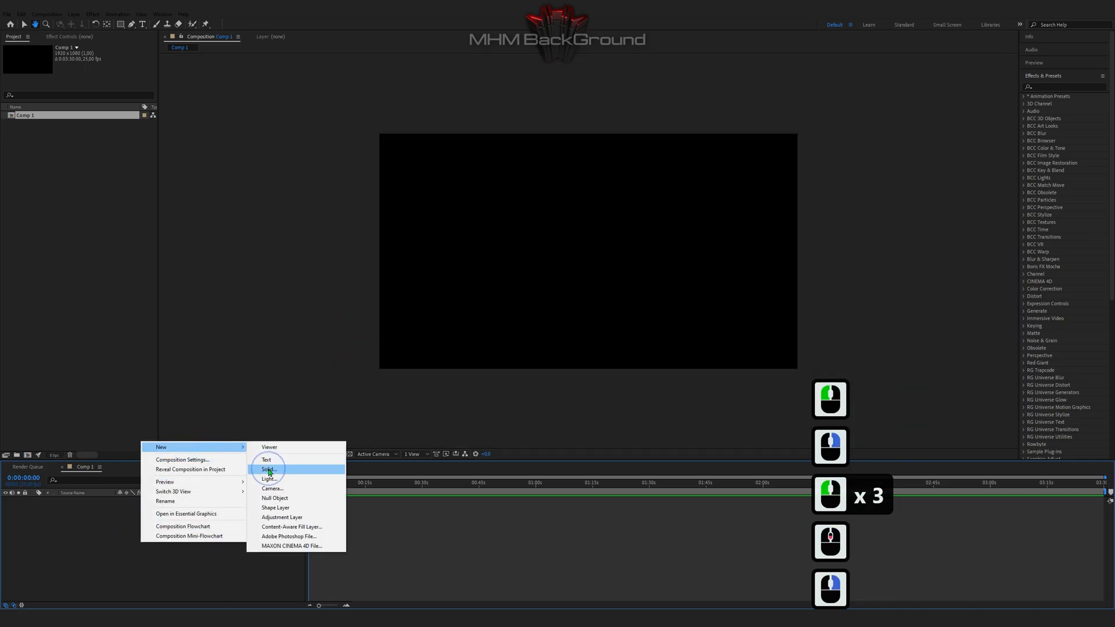
pyautogui.click(268, 469)
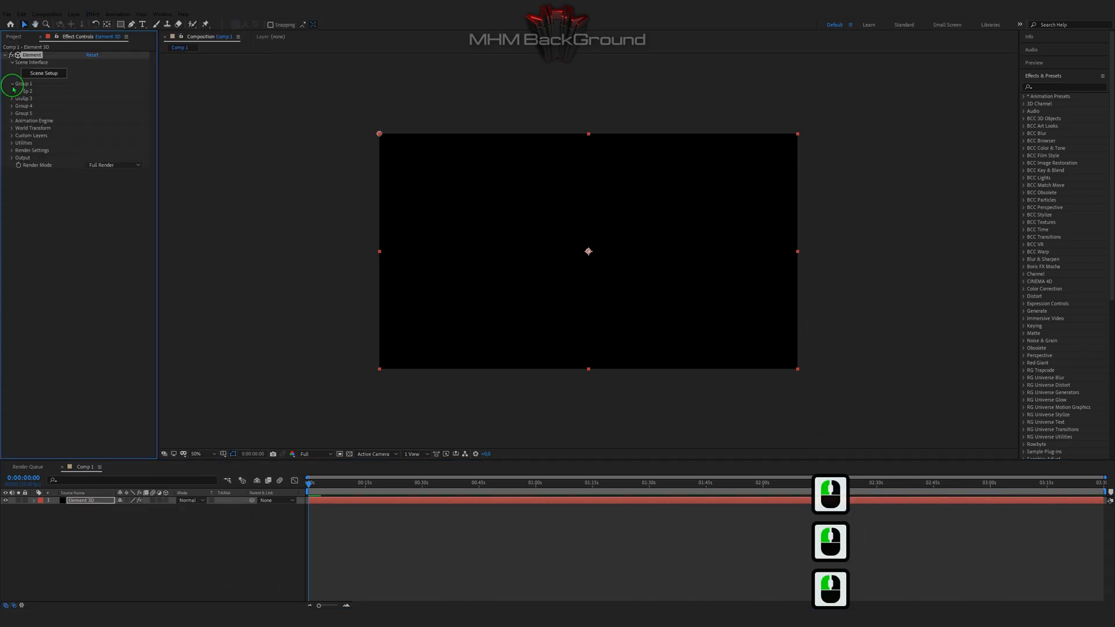
# Step: Expand Group 1's Particle Replicator, Rotation, Particle Look and Deform settings, then launch Scene Setup
pyautogui.click(11, 84)
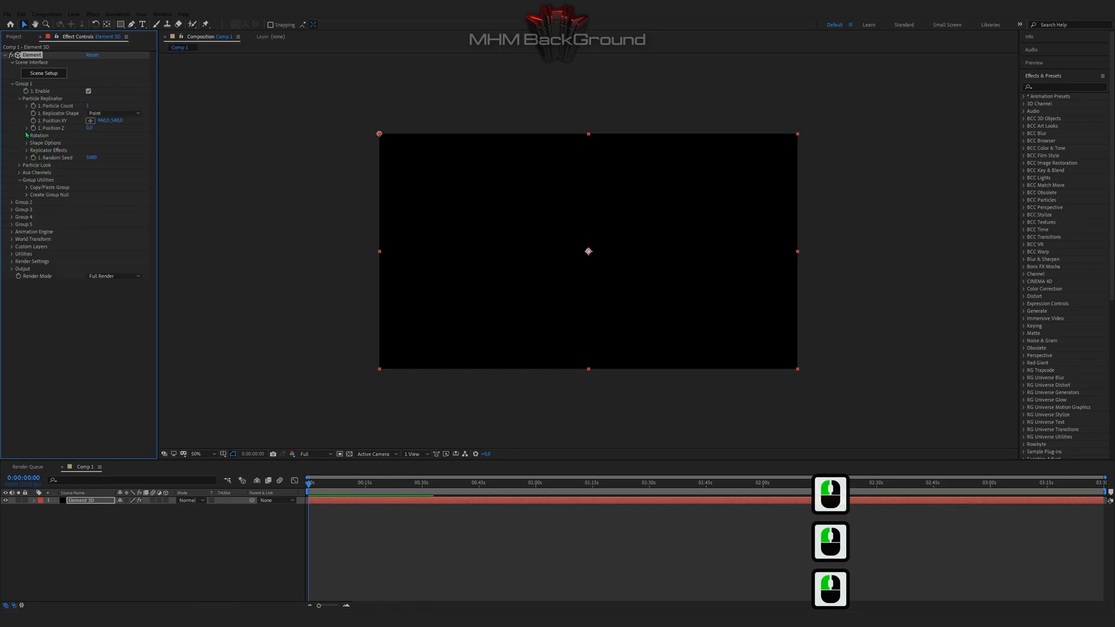
pyautogui.click(27, 135)
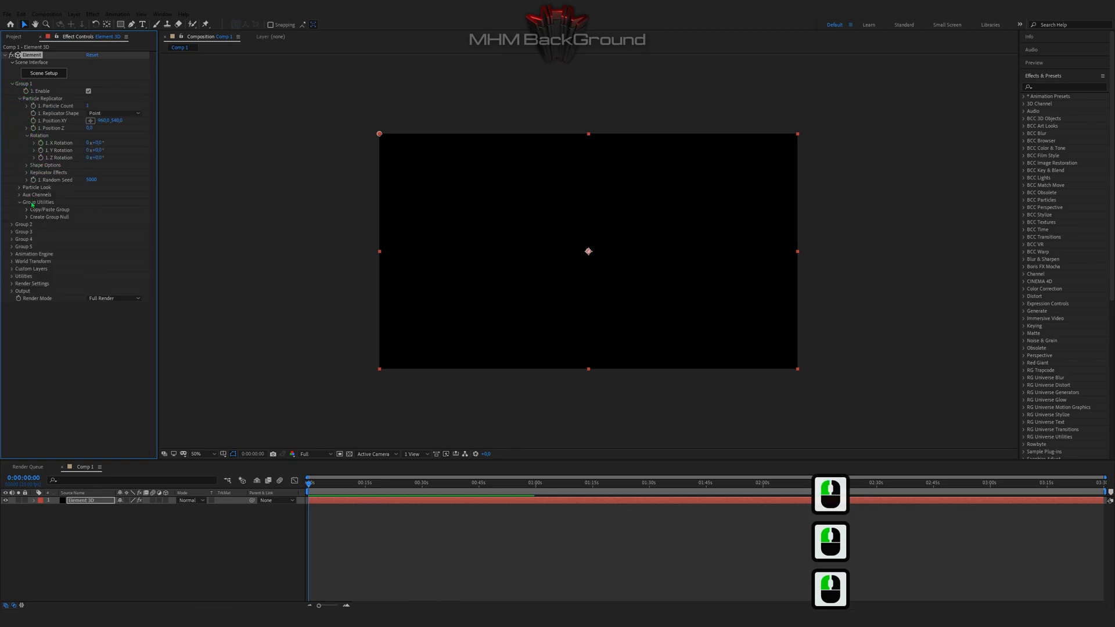
pyautogui.click(27, 172)
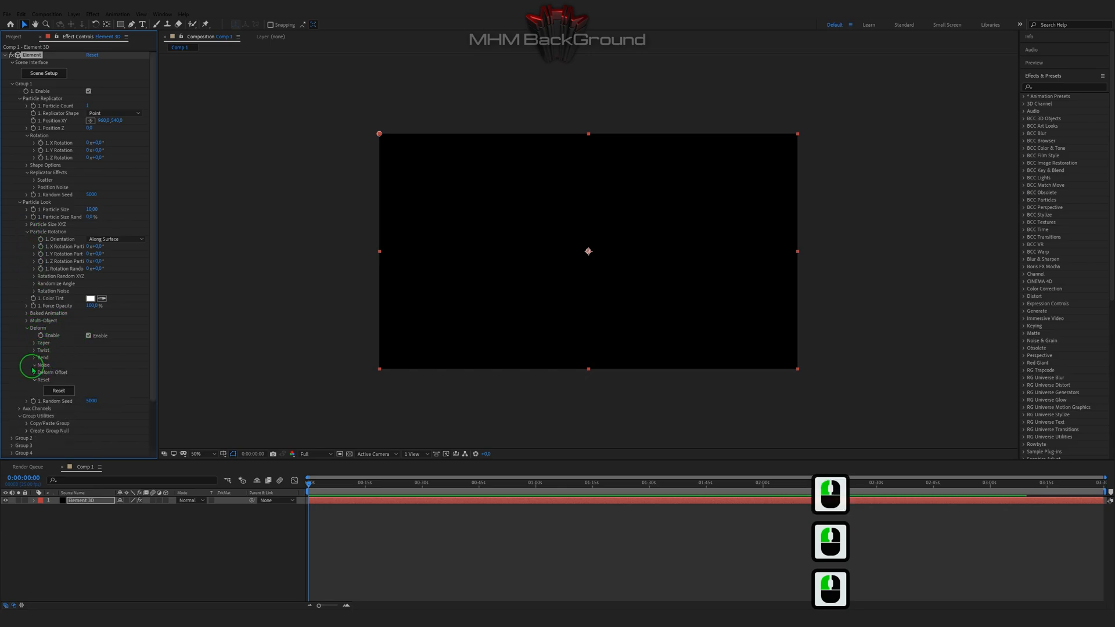
pyautogui.click(33, 363)
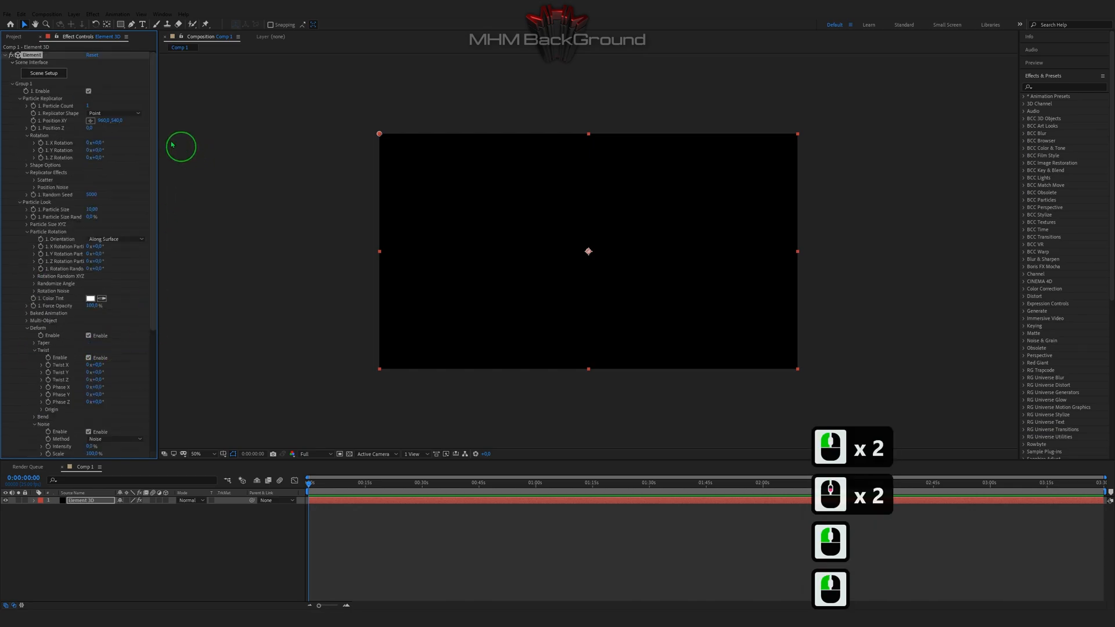
pyautogui.click(43, 72)
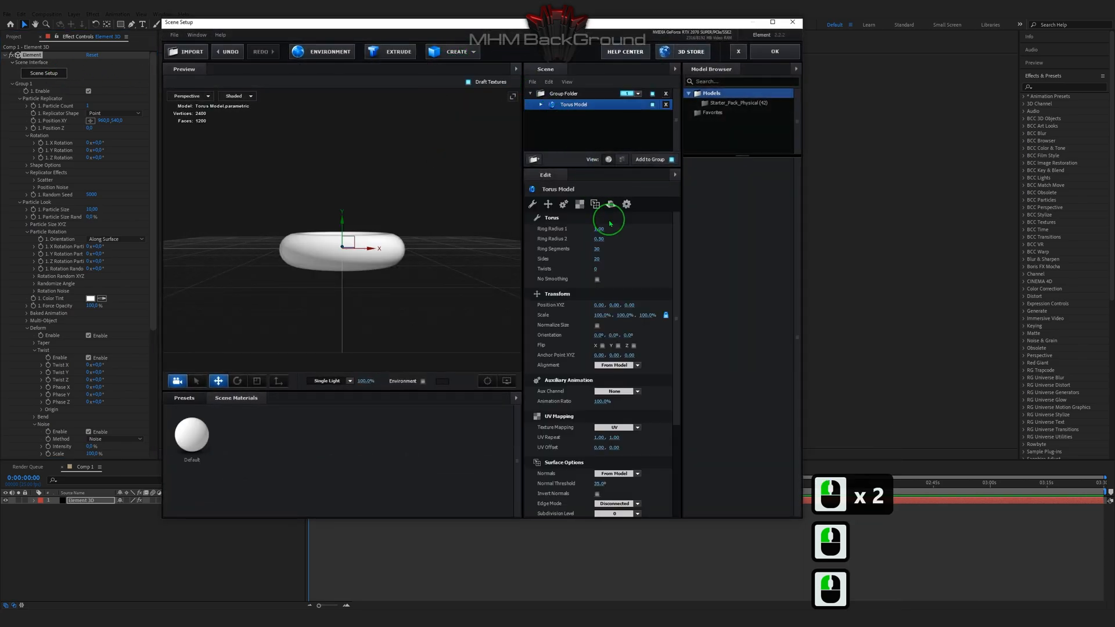
# Step: Confirm the twisted torus shape values and select the ribbon's Default material
pyautogui.press('Tab')
pyautogui.write('500')
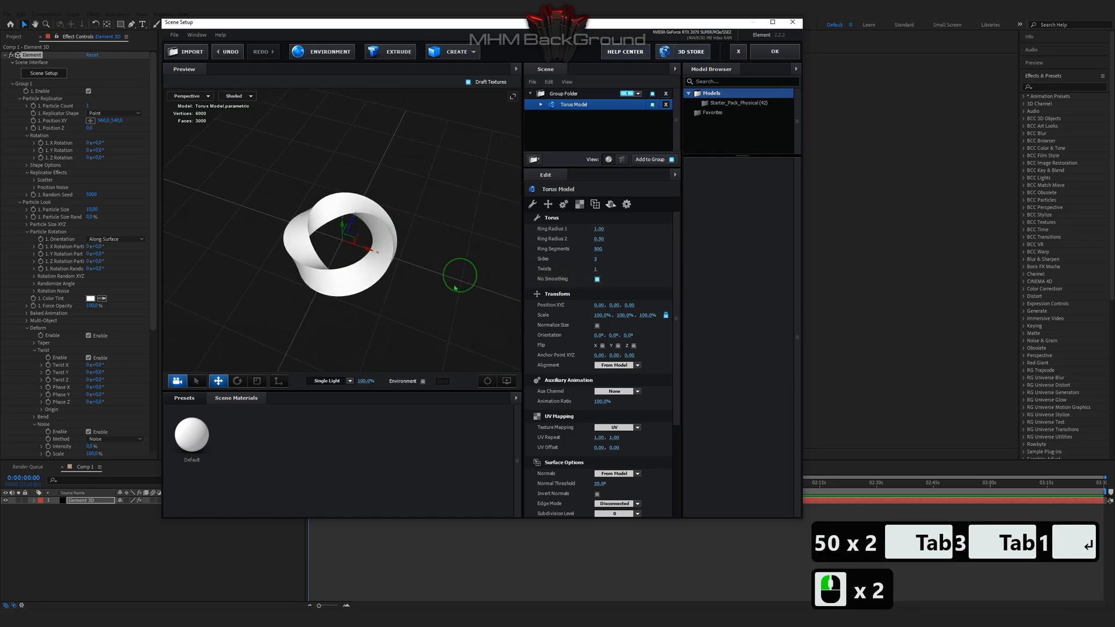
pyautogui.click(580, 115)
pyautogui.write('ffa700')
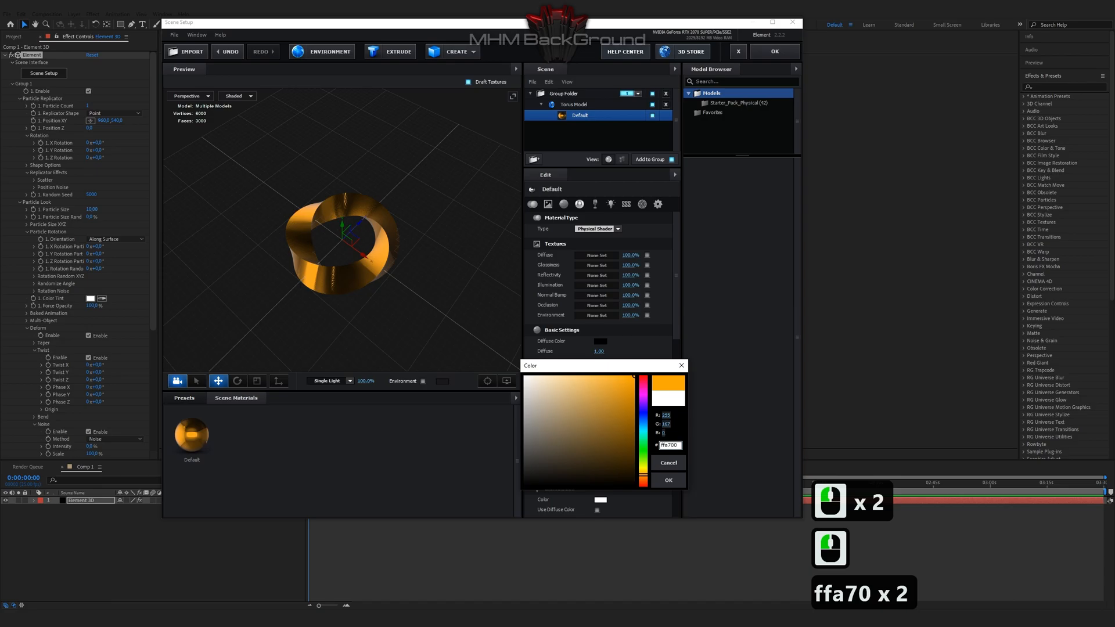
# Step: Apply the orange-gold ffa700 material colour with orange reflectivity and raised illumination, then confirm with OK
pyautogui.click(668, 480)
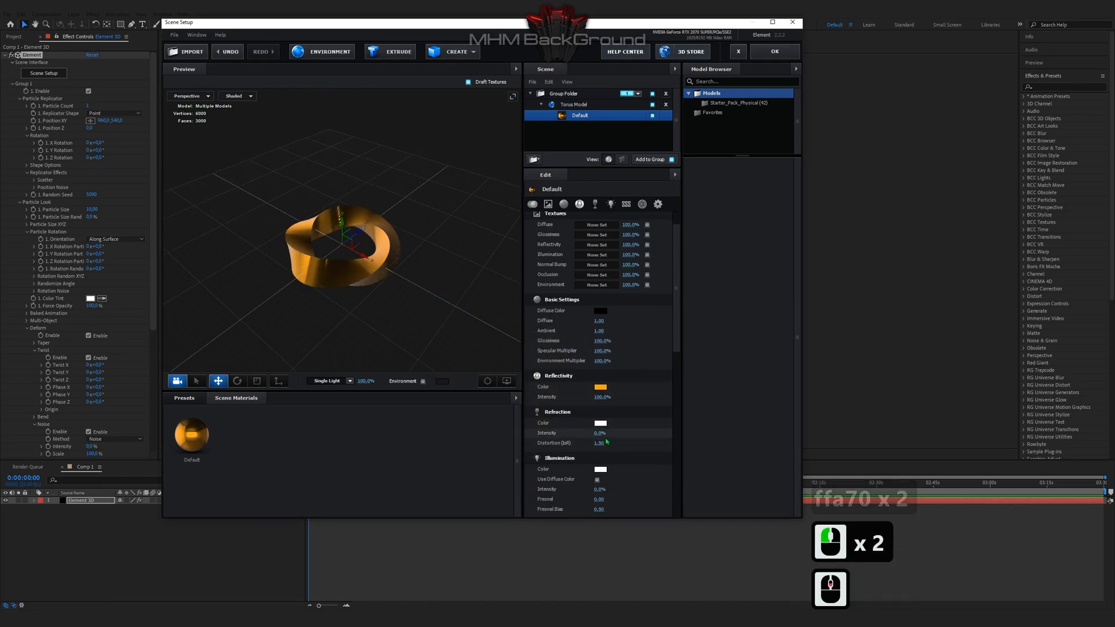
pyautogui.scroll(-3)
pyautogui.write('0.65')
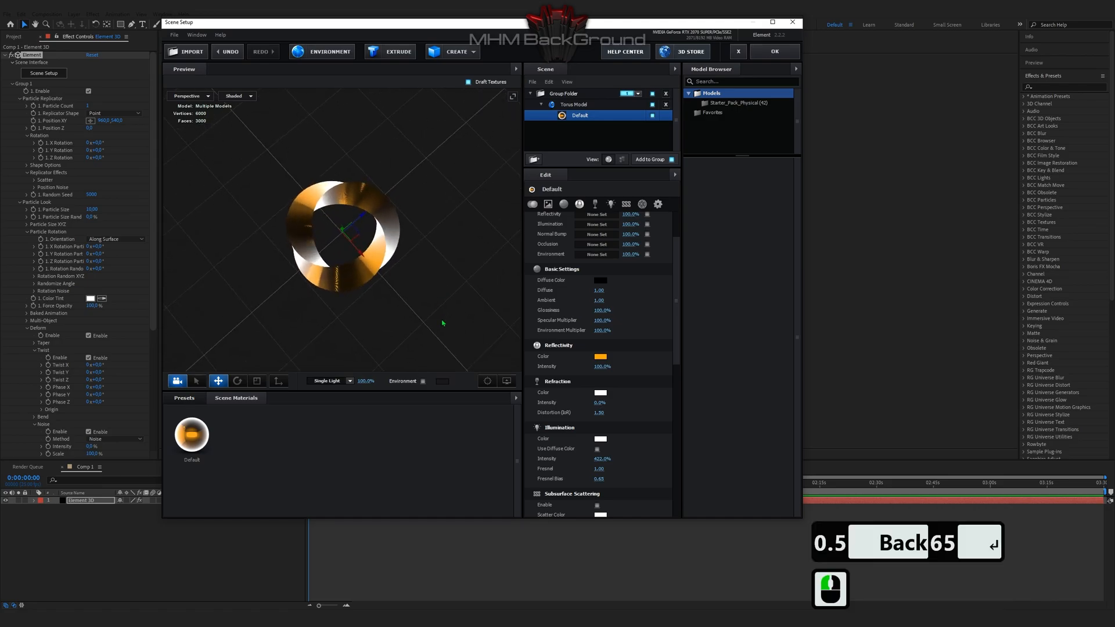
pyautogui.moveTo(581, 493)
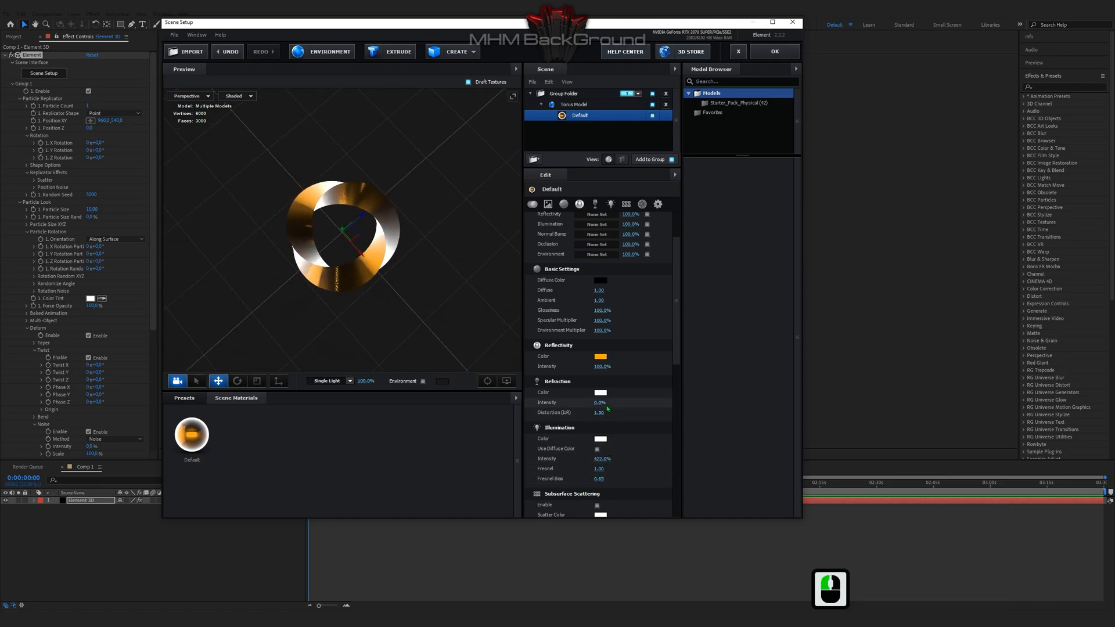
pyautogui.scroll(-3)
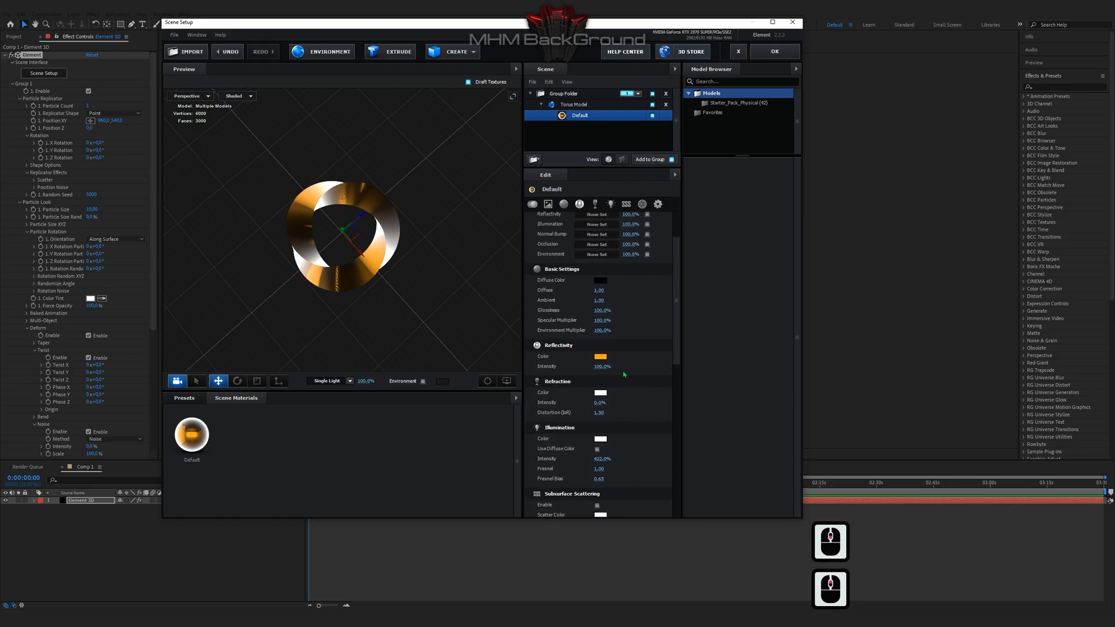
pyautogui.click(774, 51)
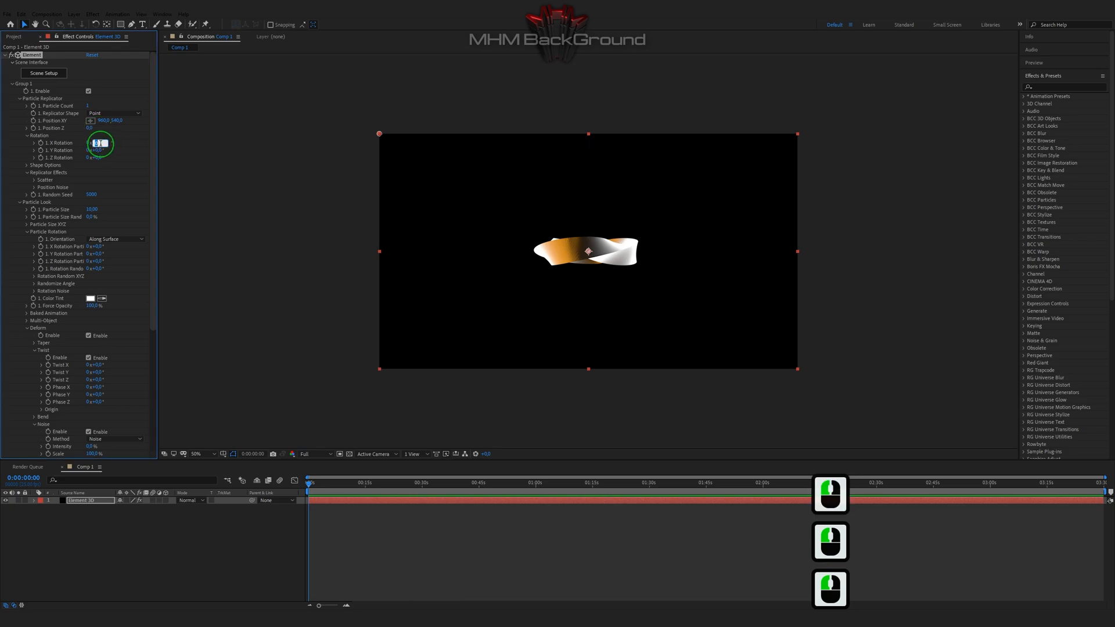
# Step: Set Group 1 Rotation X to 90° so the ring faces the camera
pyautogui.write('90')
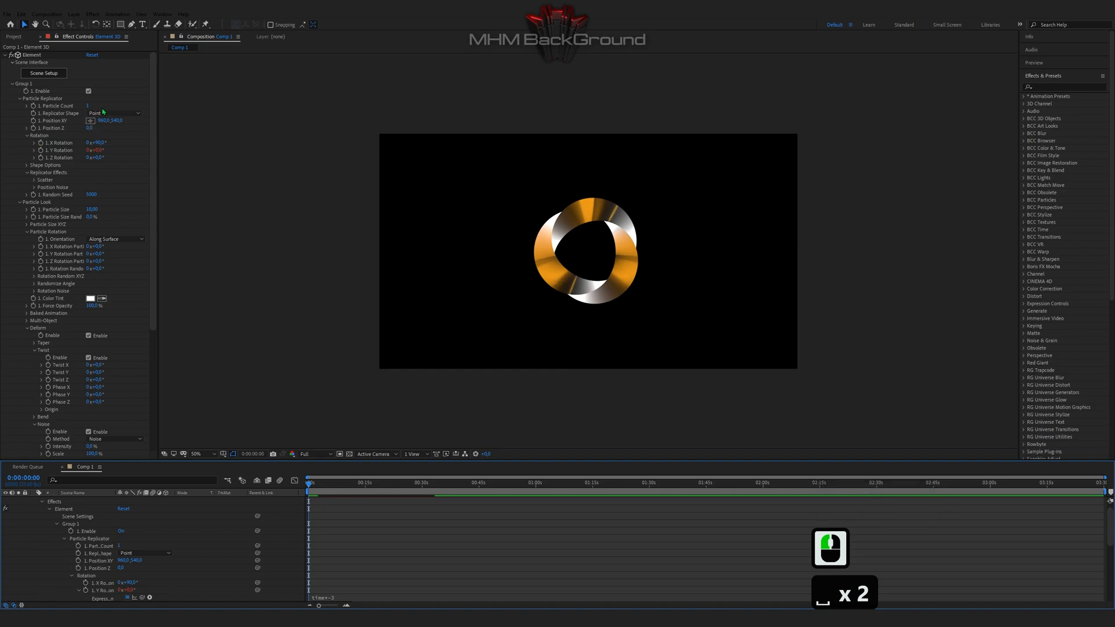
# Step: Set Replicator Shape to Ring with Shape Scale 15.6 and Particle Rotation values 201 and 134
pyautogui.click(114, 113)
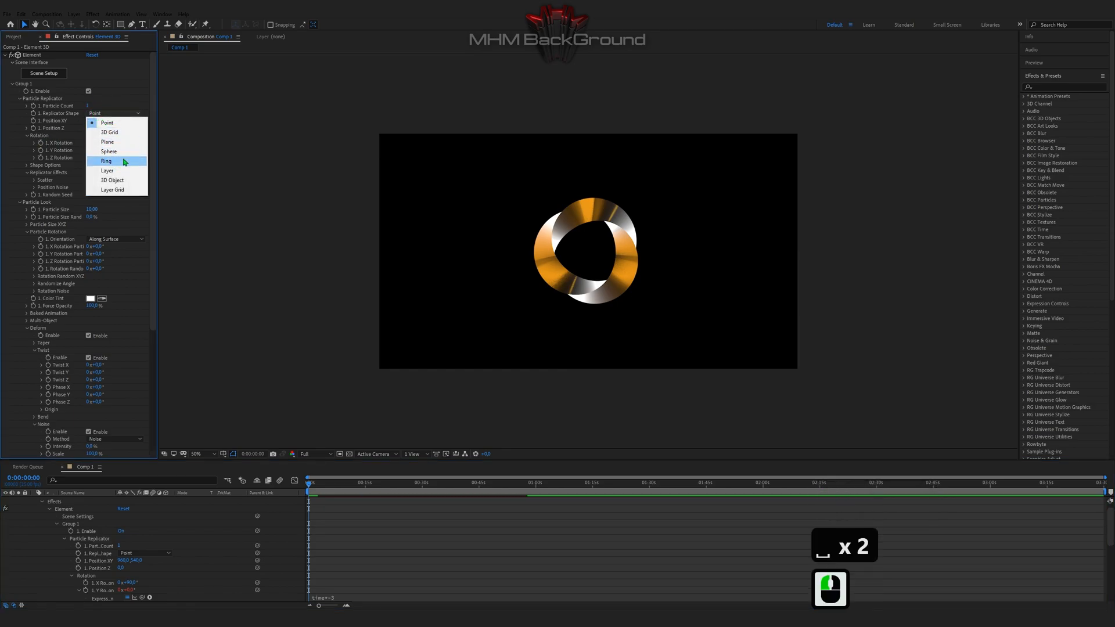
pyautogui.click(106, 161)
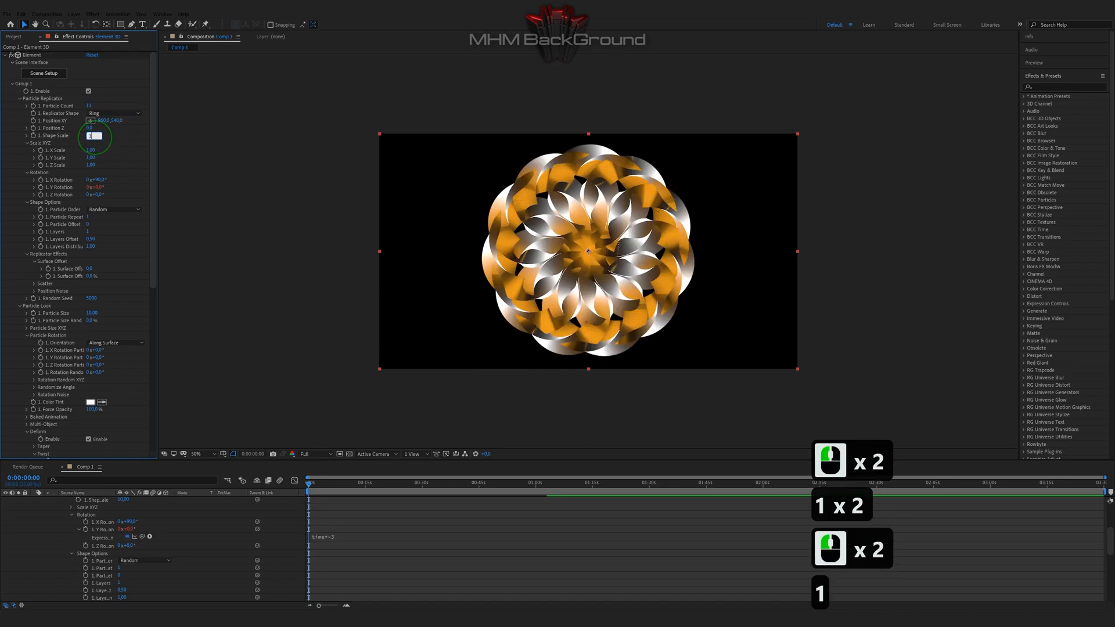
pyautogui.write('15.6')
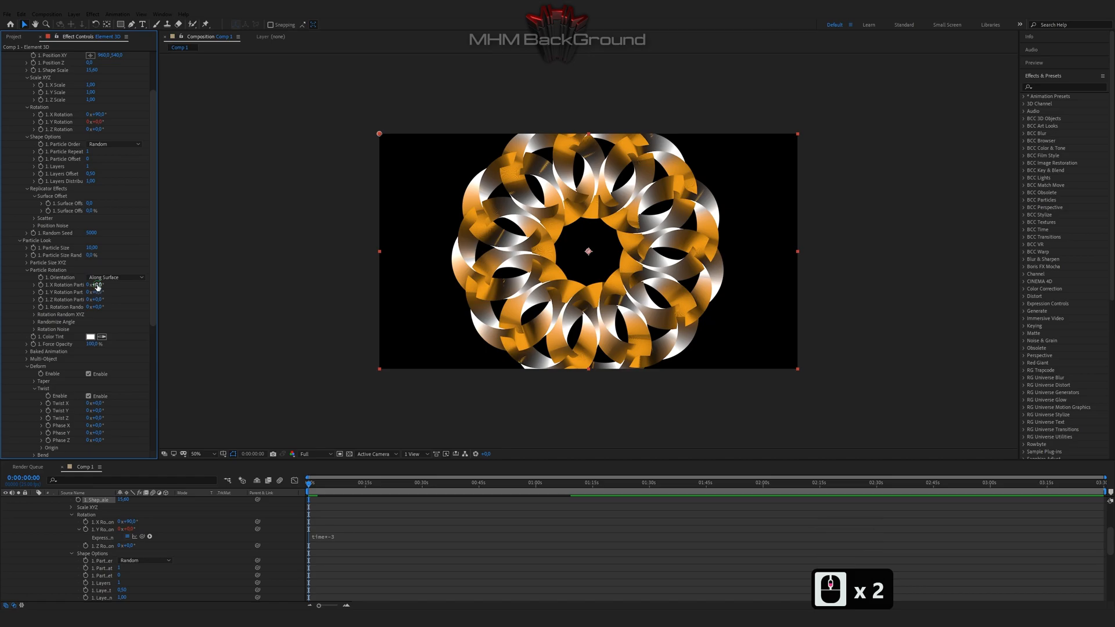
pyautogui.write('201')
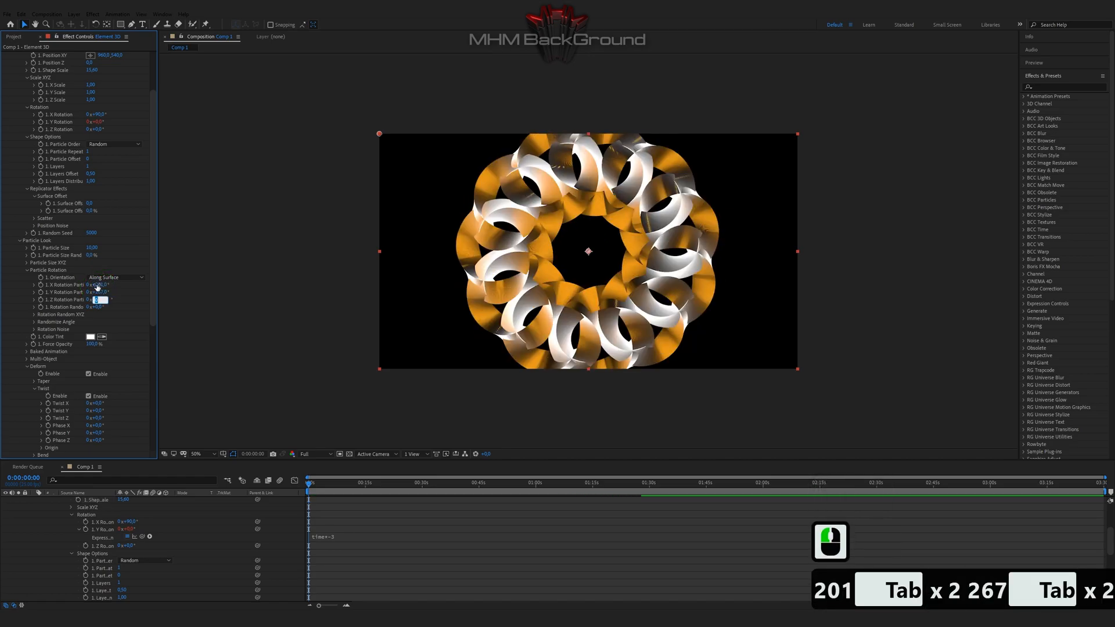
pyautogui.write('134,0°')
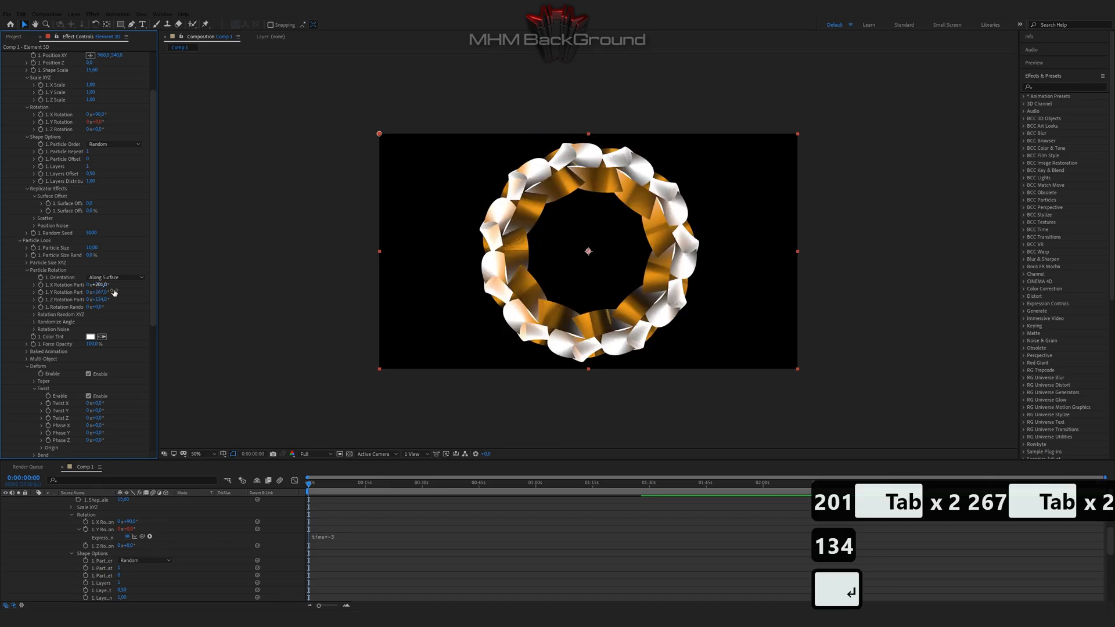
pyautogui.scroll(-3)
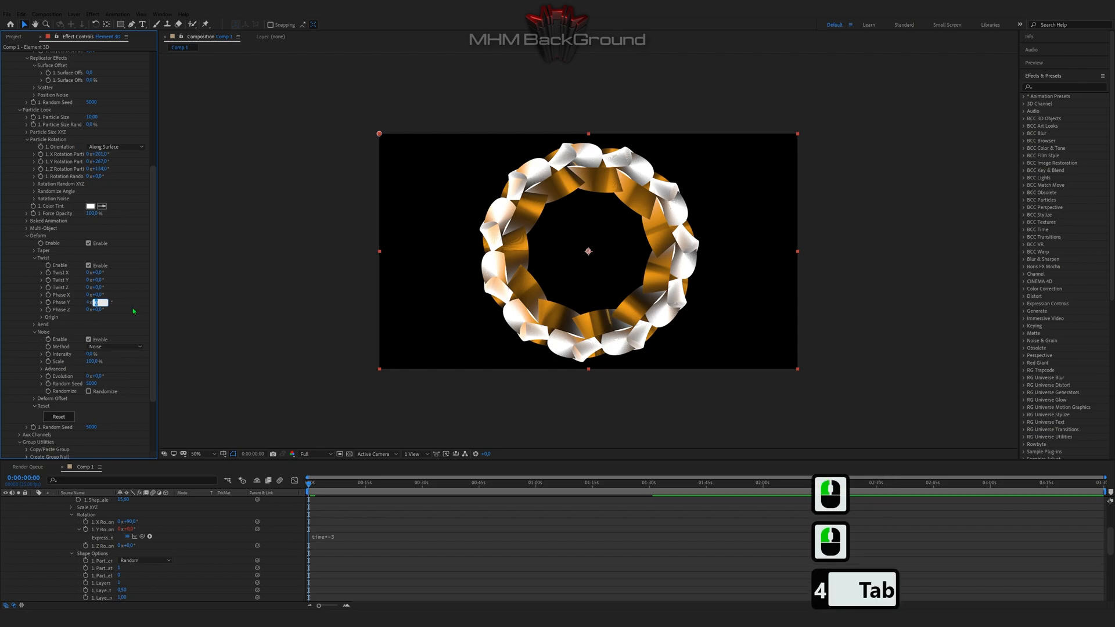
# Step: Set a twist value of 105, scrub Twist Origin into looping ribbons and adjust the advanced noise settings
pyautogui.write('105,0°')
pyautogui.click(97, 309)
pyautogui.write('215')
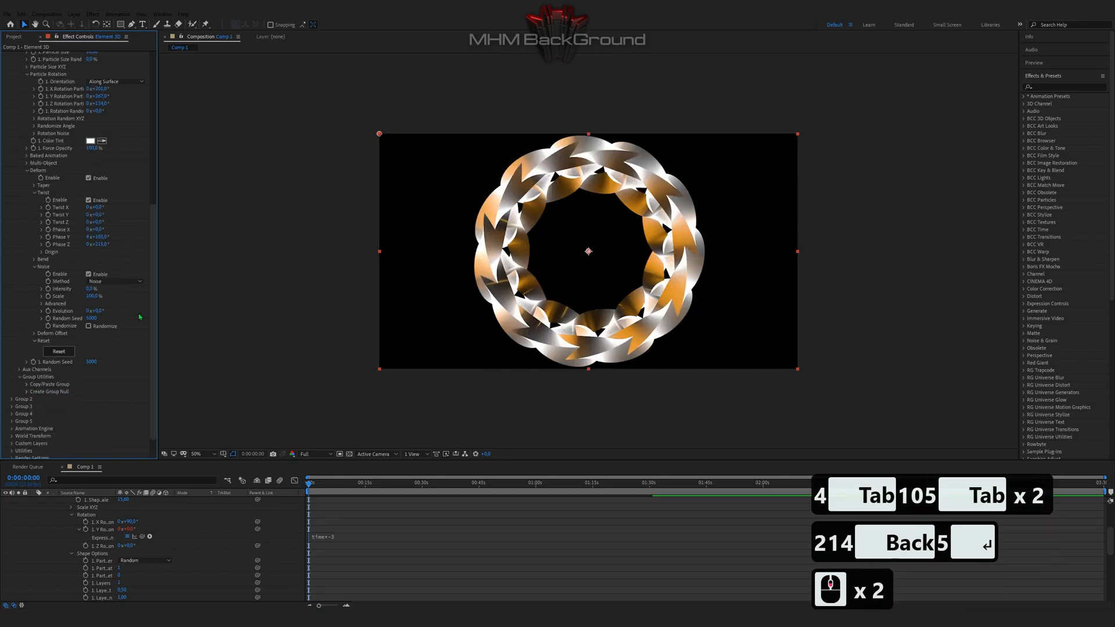
pyautogui.click(34, 252)
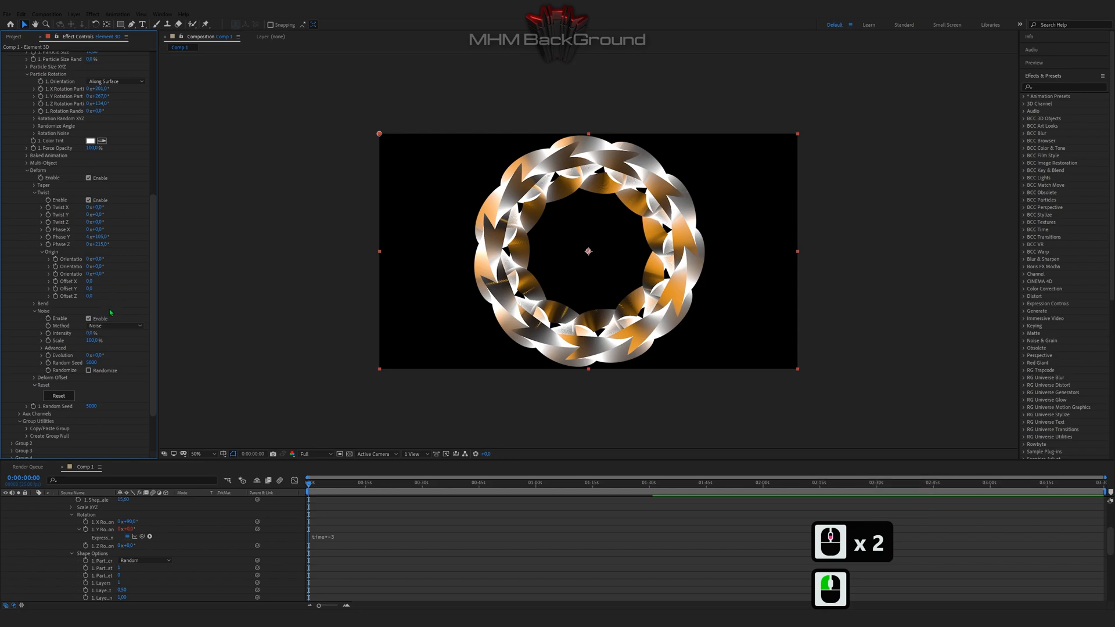
pyautogui.moveTo(94, 275); pyautogui.dragTo(107, 274)
pyautogui.write('35')
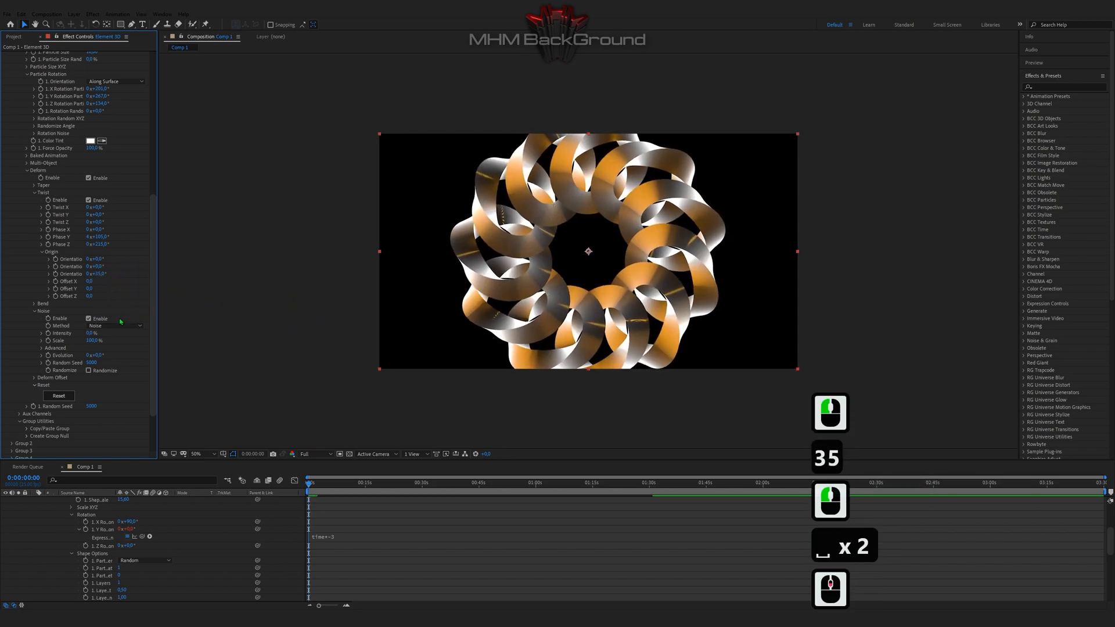
pyautogui.scroll(-3)
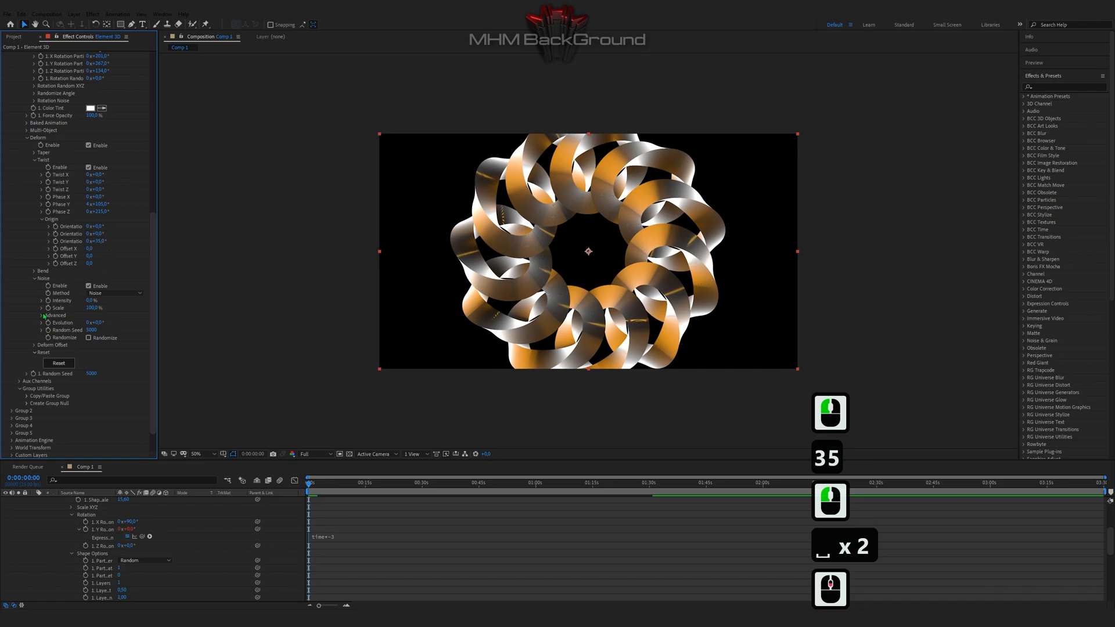
pyautogui.doubleClick(95, 300)
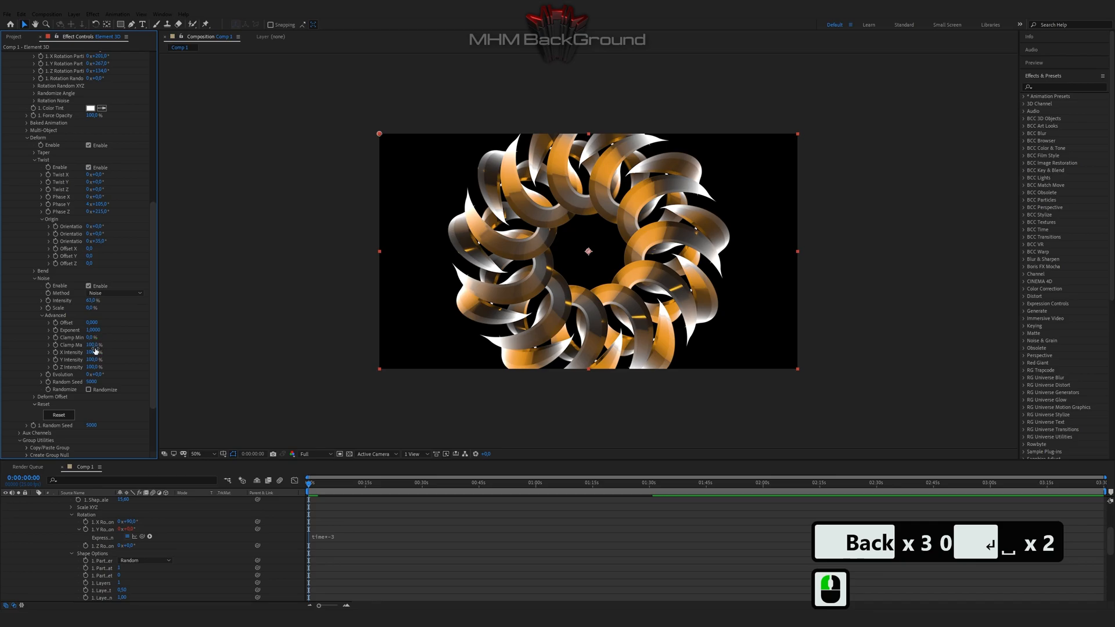
pyautogui.scroll(-3)
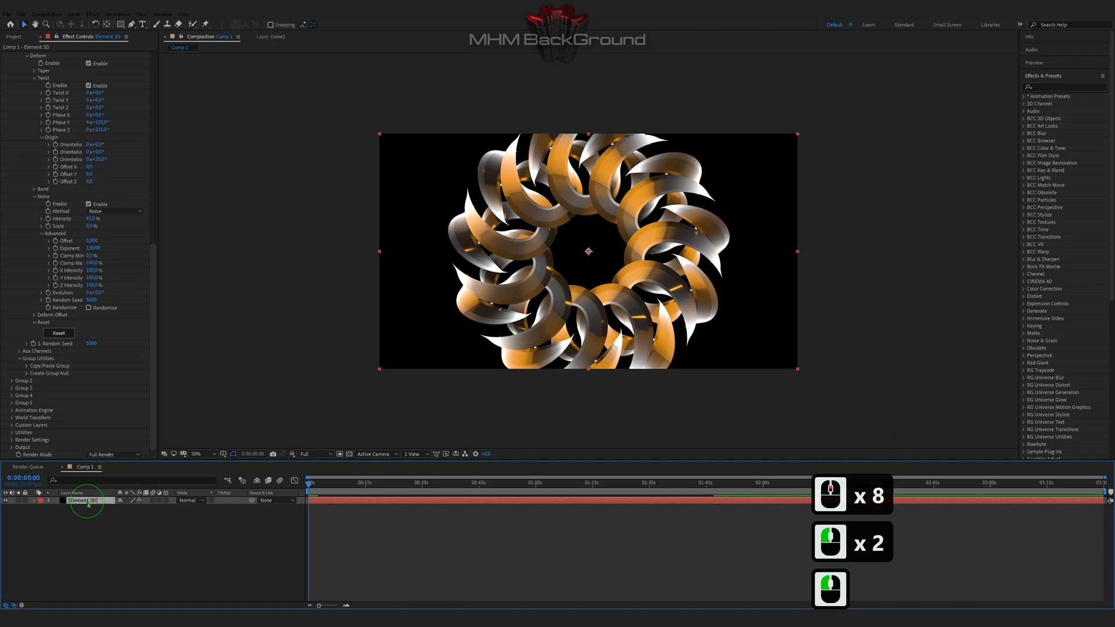
# Step: Duplicate the Element 3D layer and set Deform Offset X to 1.9 on a copy to fill the frame
pyautogui.press('ctrl+d')
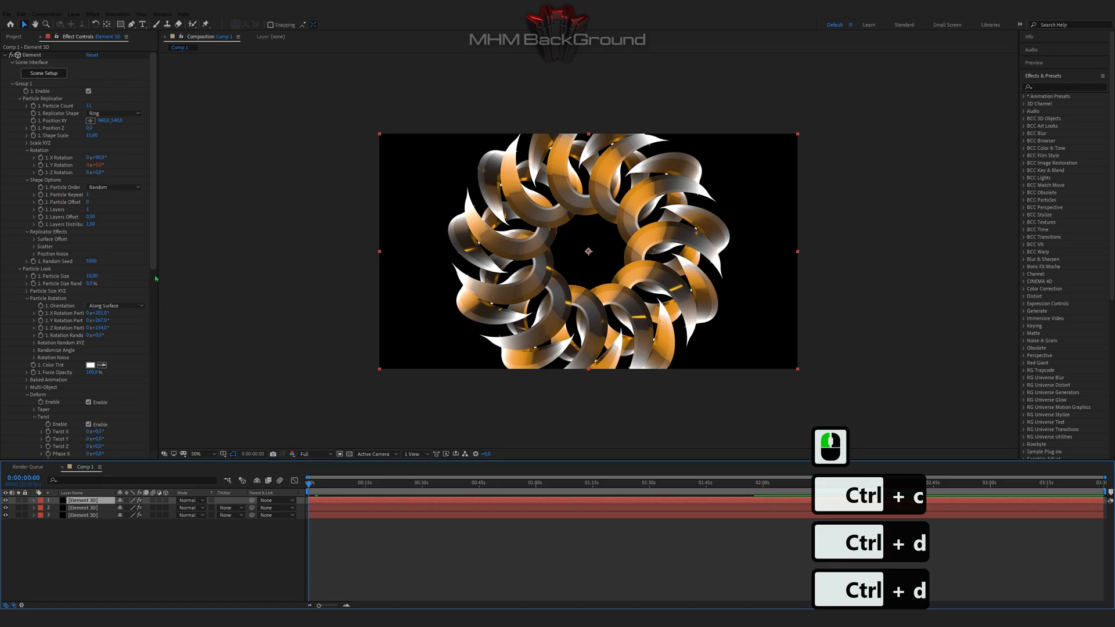
pyautogui.scroll(-3)
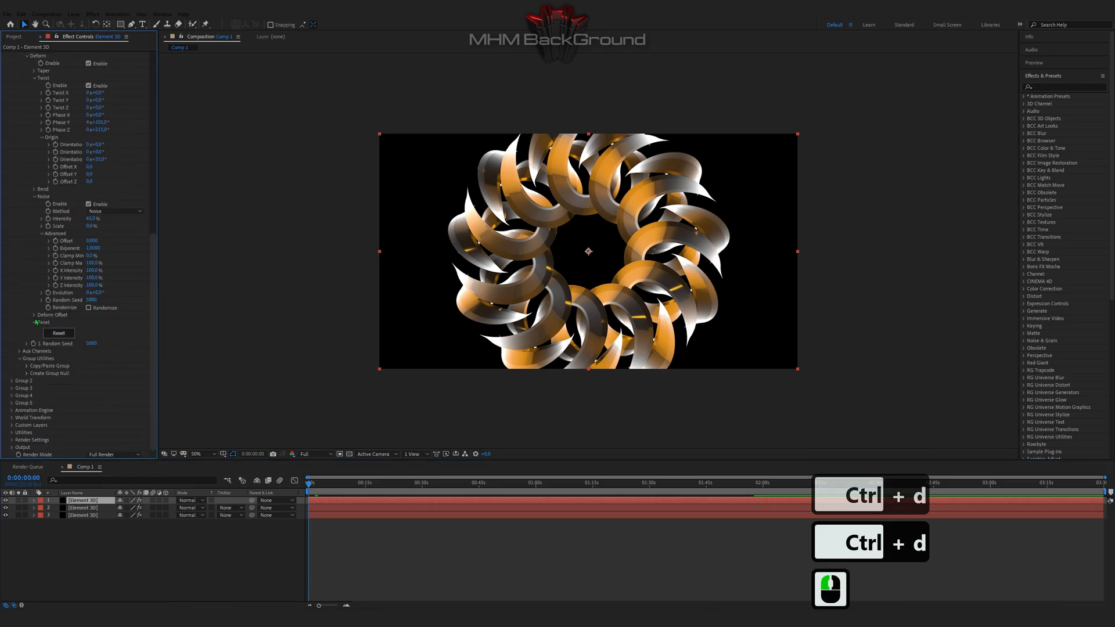
pyautogui.click(34, 315)
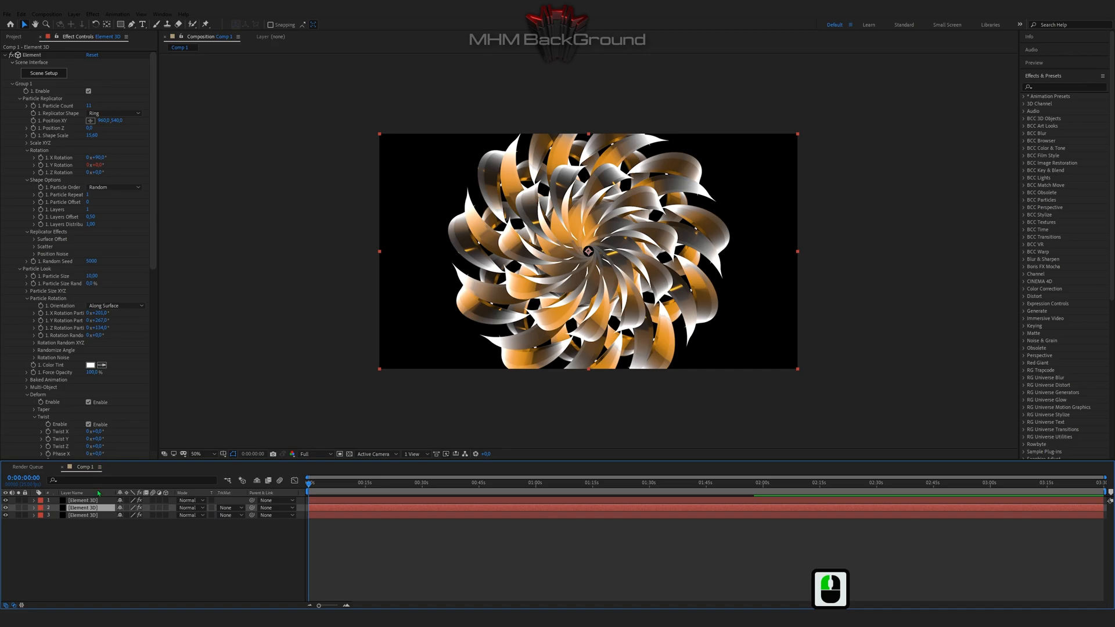
pyautogui.scroll(-3)
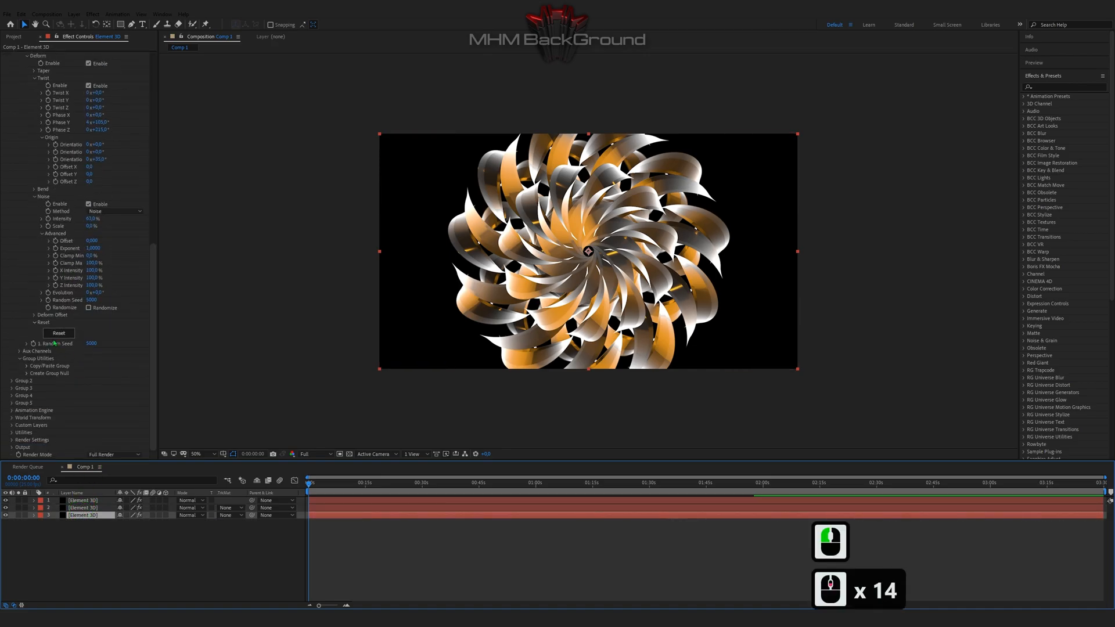
pyautogui.click(34, 315)
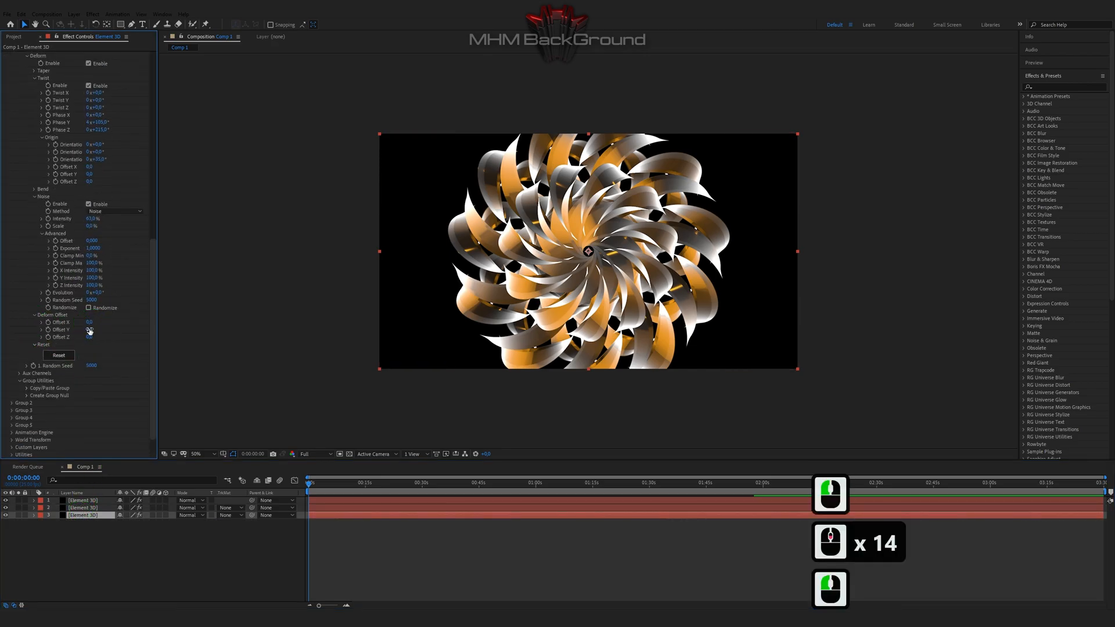
pyautogui.click(93, 328)
pyautogui.write('1,9')
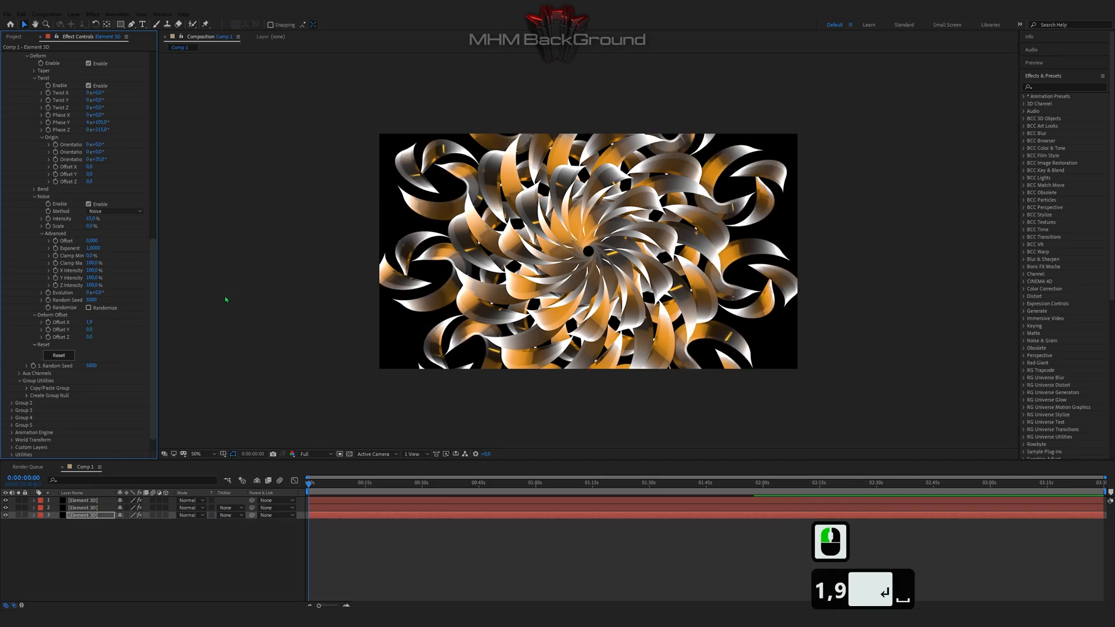
pyautogui.rightClick(93, 445)
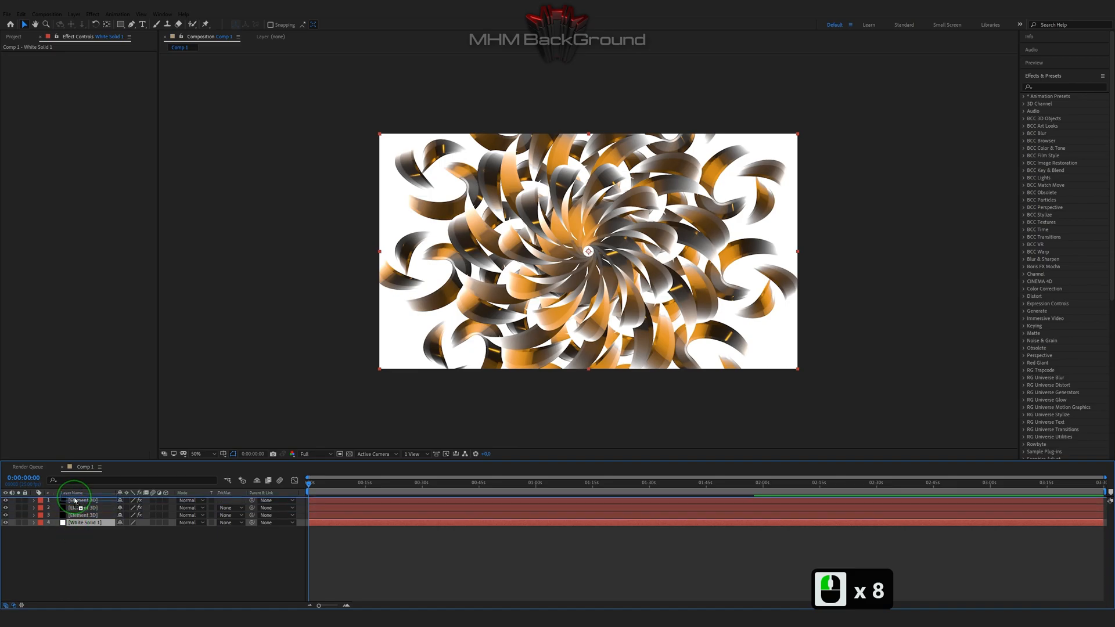
# Step: Apply CC Vignette to the white solid and start adding an adjustment layer above the ribbon layers
pyautogui.write('vig')
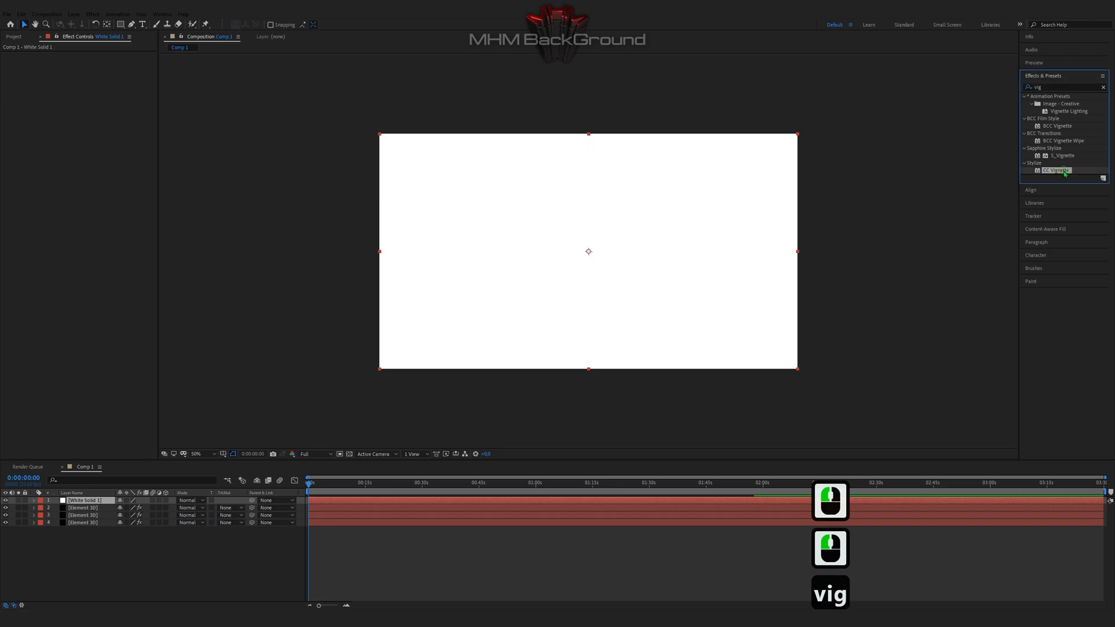
pyautogui.doubleClick(1059, 169)
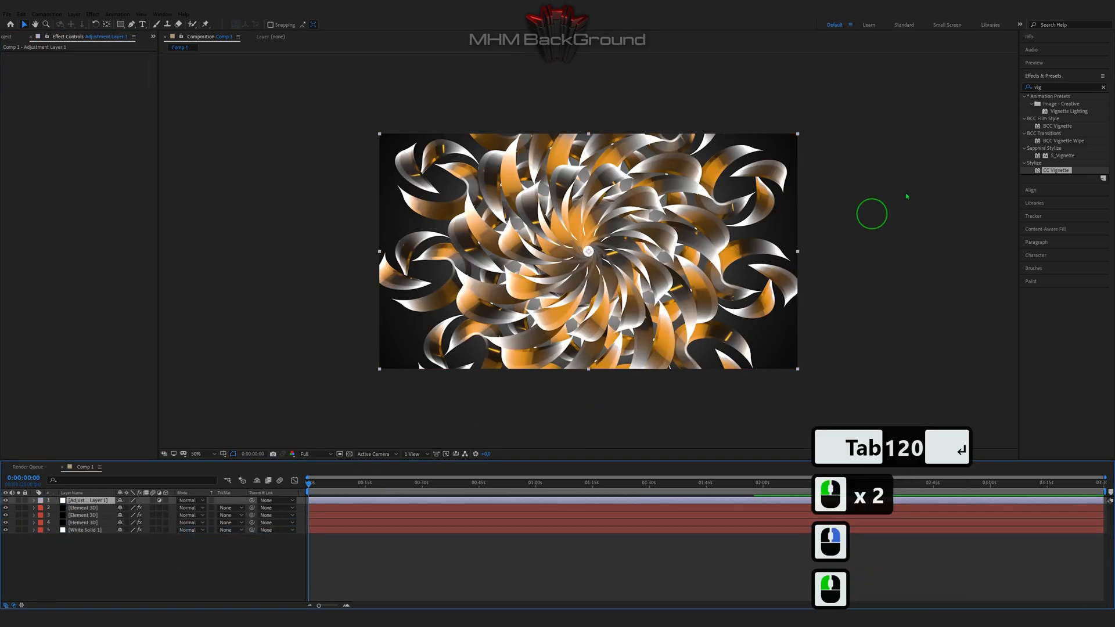
pyautogui.click(85, 507)
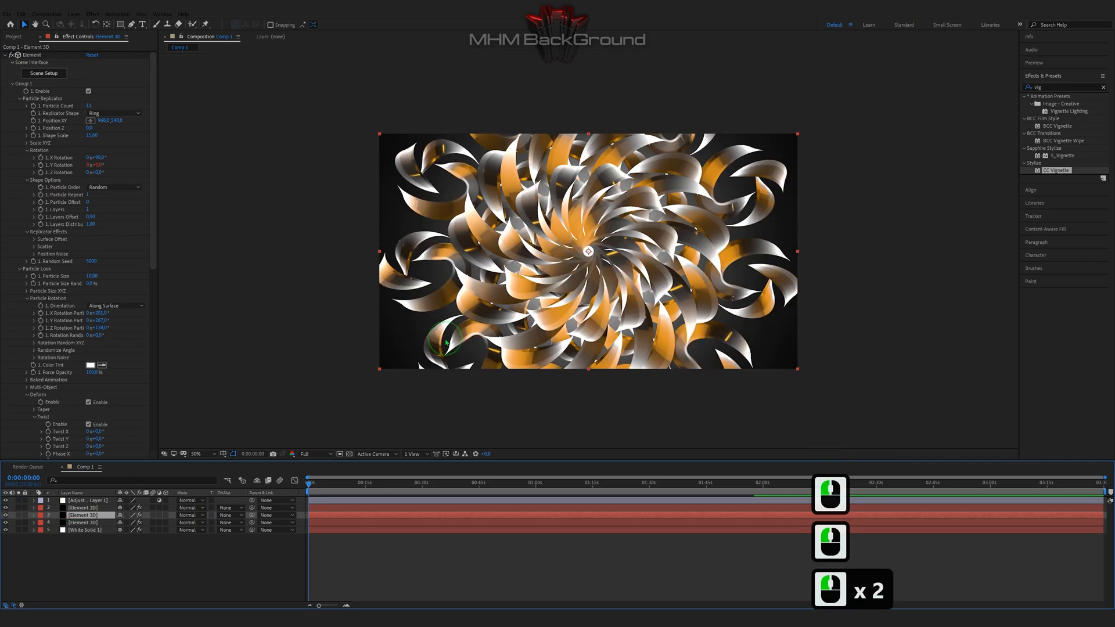
pyautogui.rightClick(444, 343)
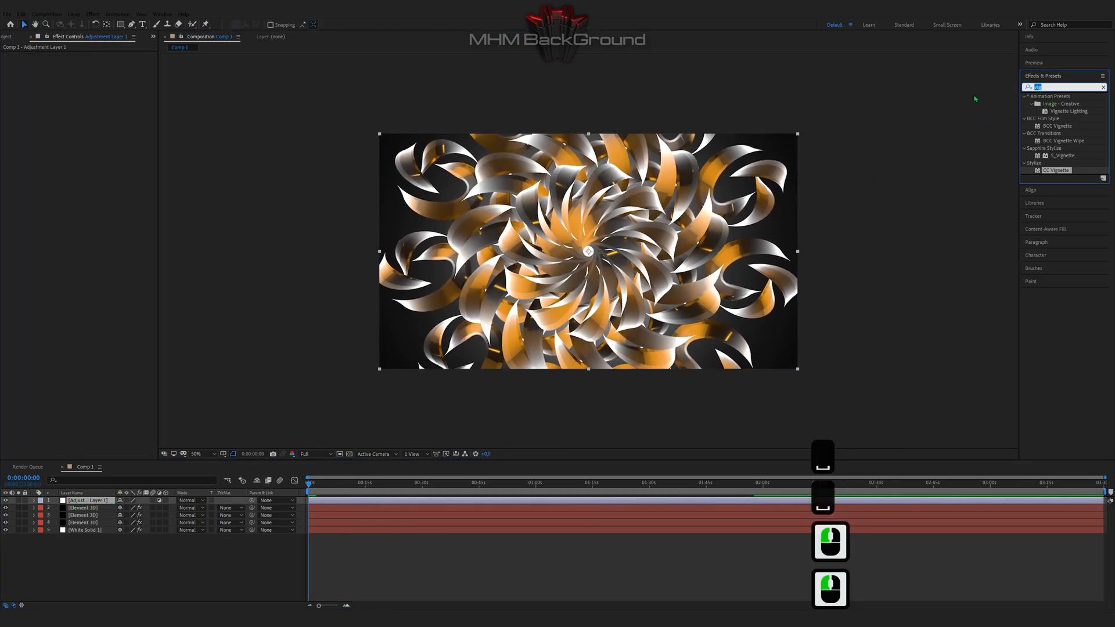
# Step: Apply S_EmbossDistort and uni.ShrinkRay to the adjustment layer, then search for a glow effect
pyautogui.write('emb')
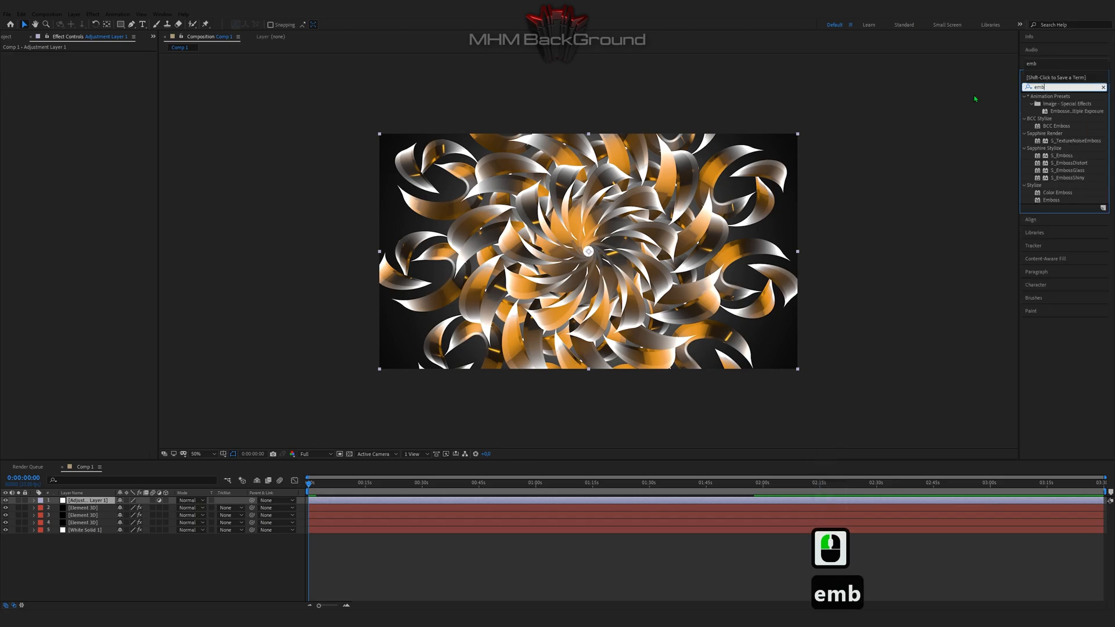
pyautogui.click(1070, 163)
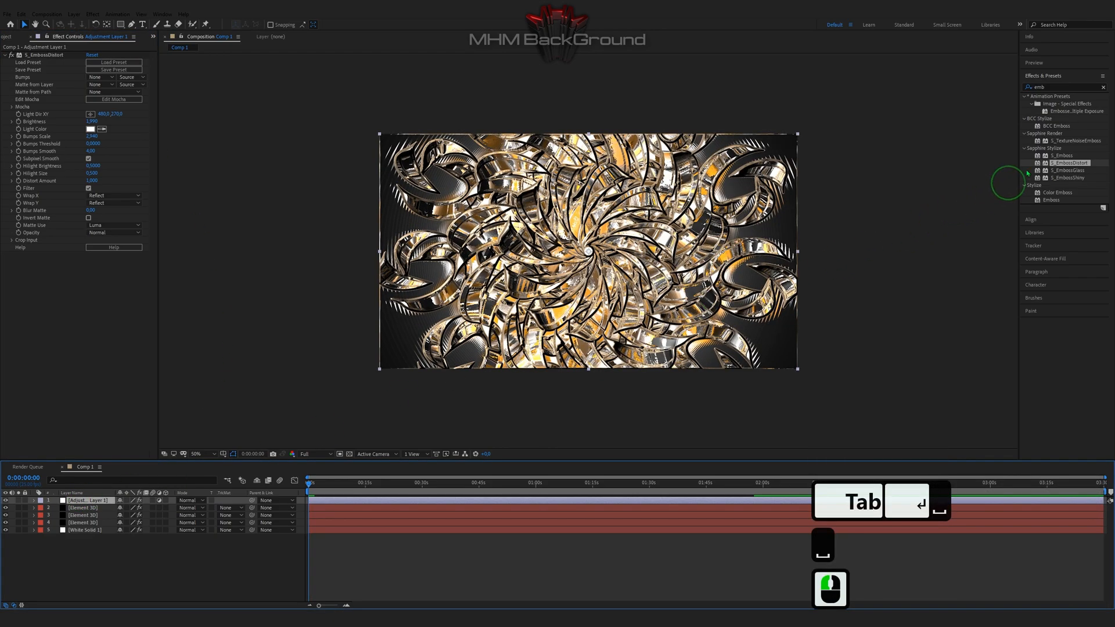
pyautogui.write('shr')
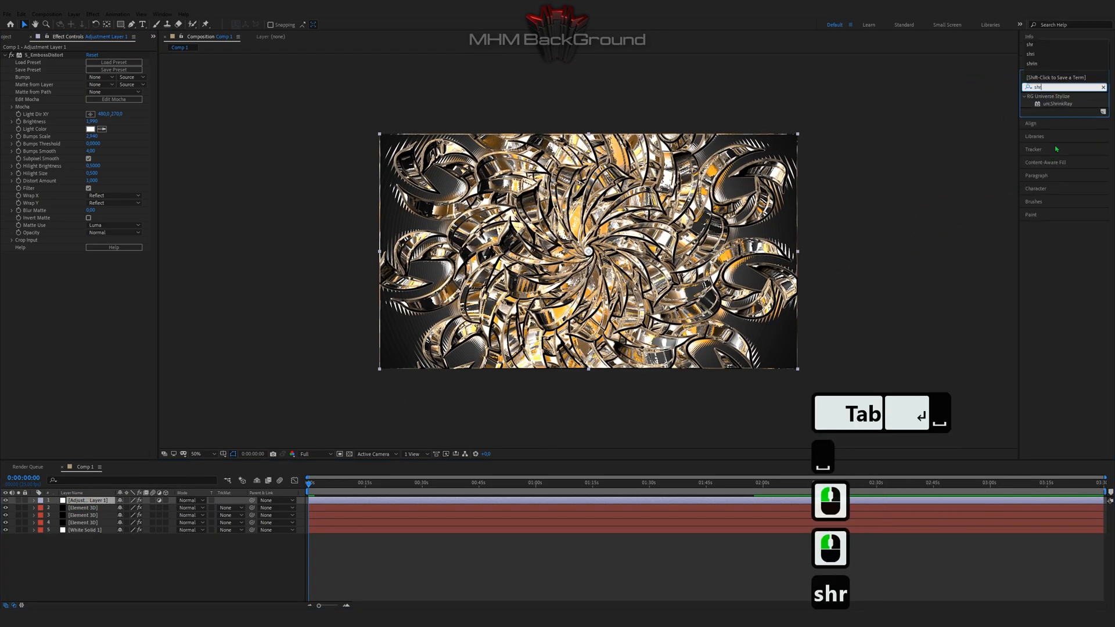
pyautogui.doubleClick(1059, 103)
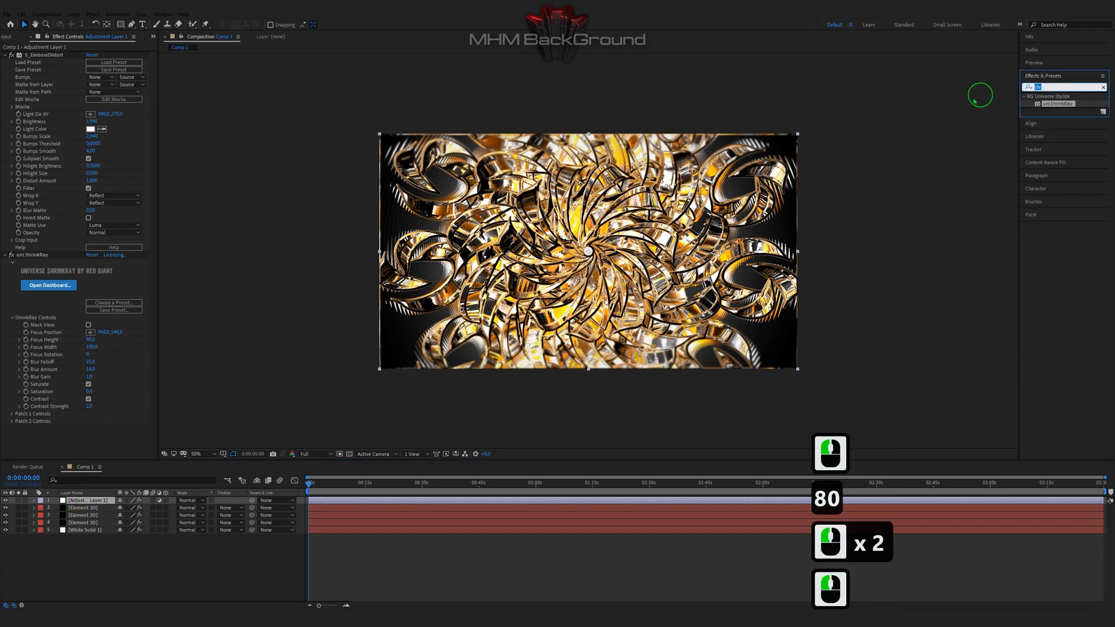
pyautogui.write('glow')
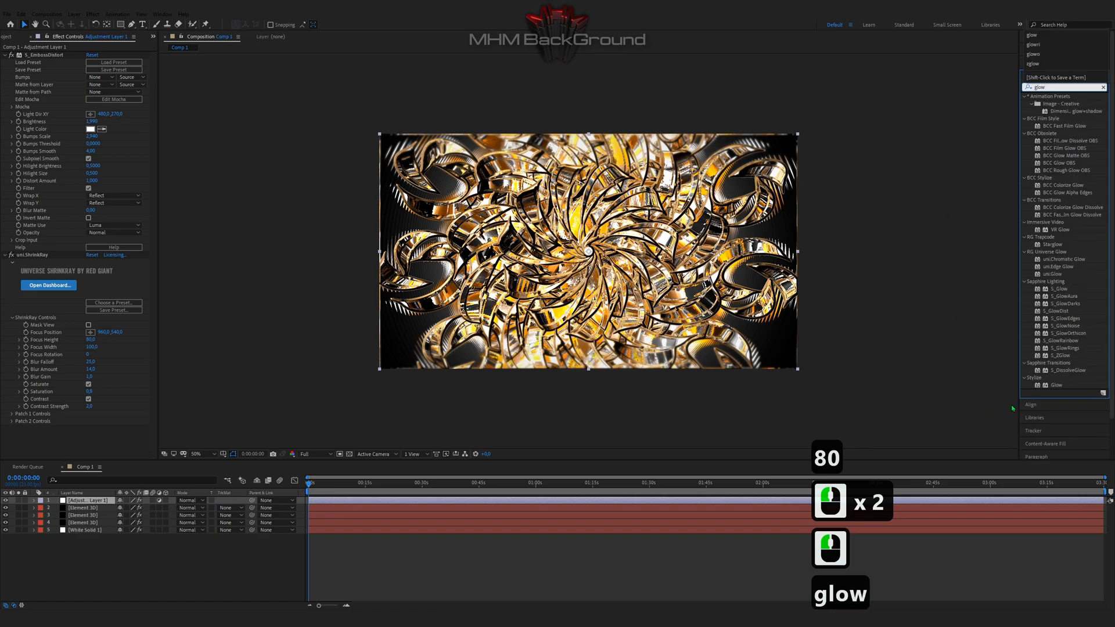